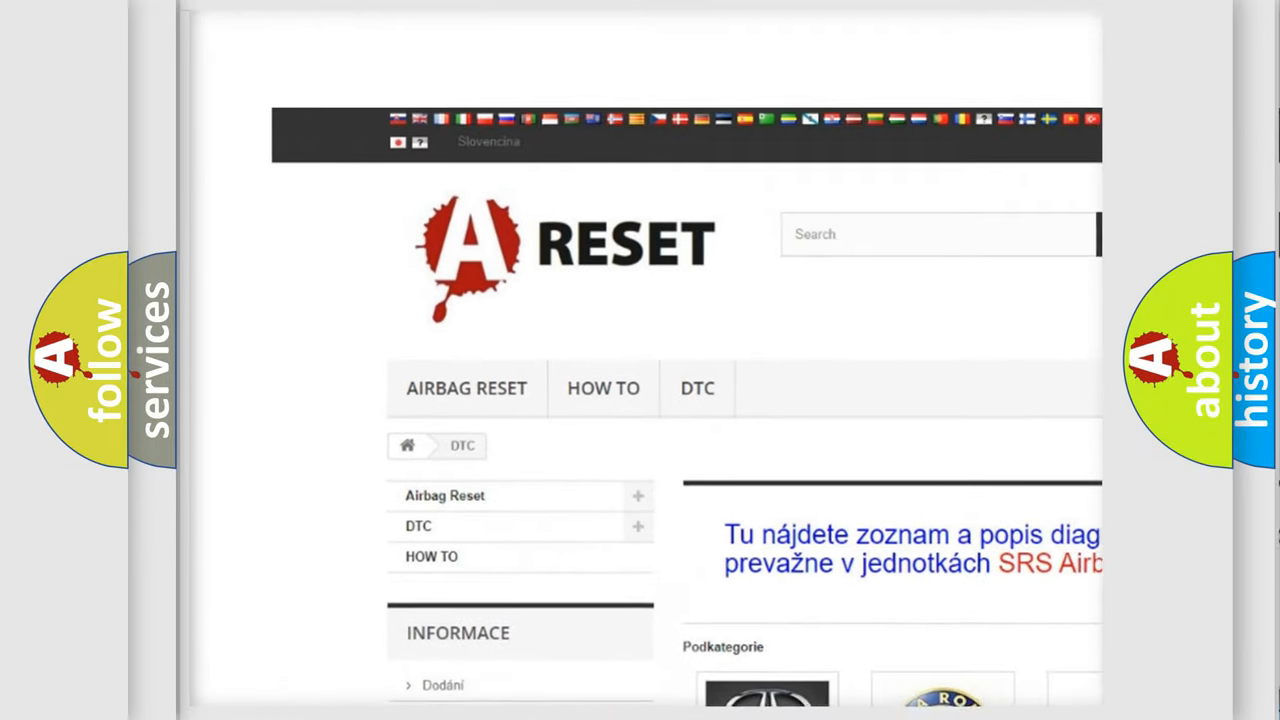
pyautogui.scroll(-3)
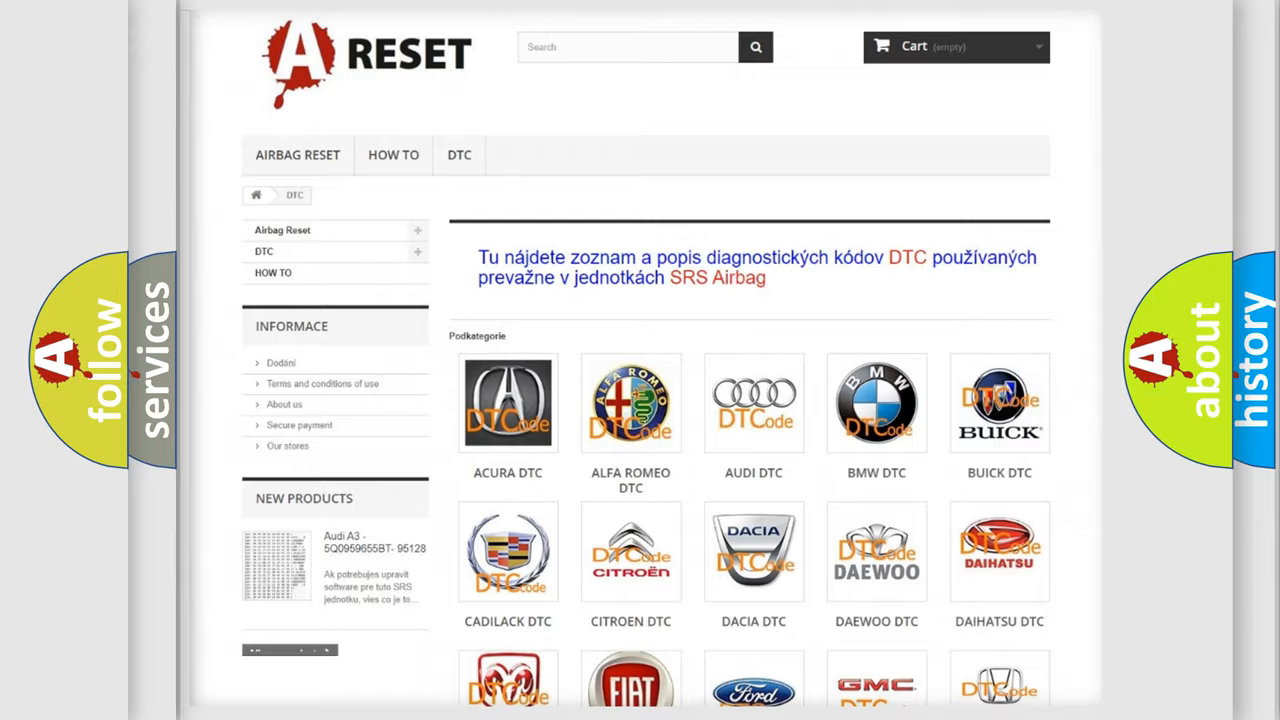
pyautogui.scroll(-3)
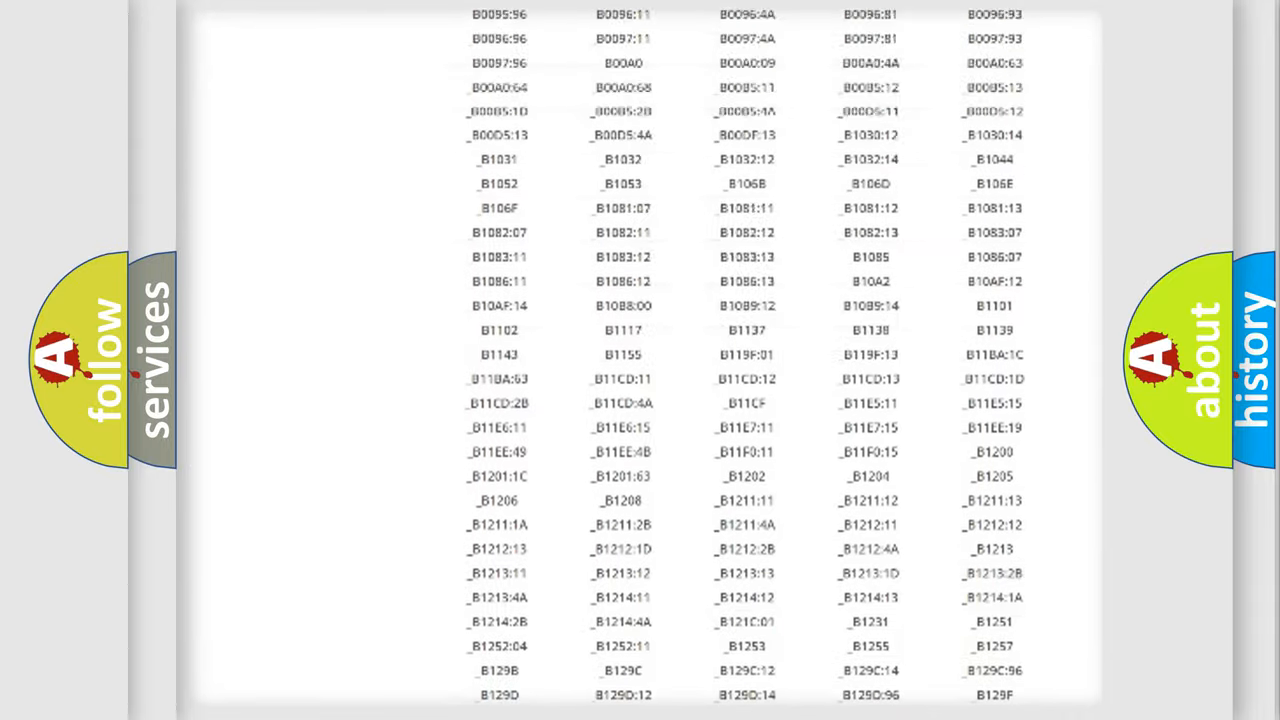
pyautogui.scroll(3)
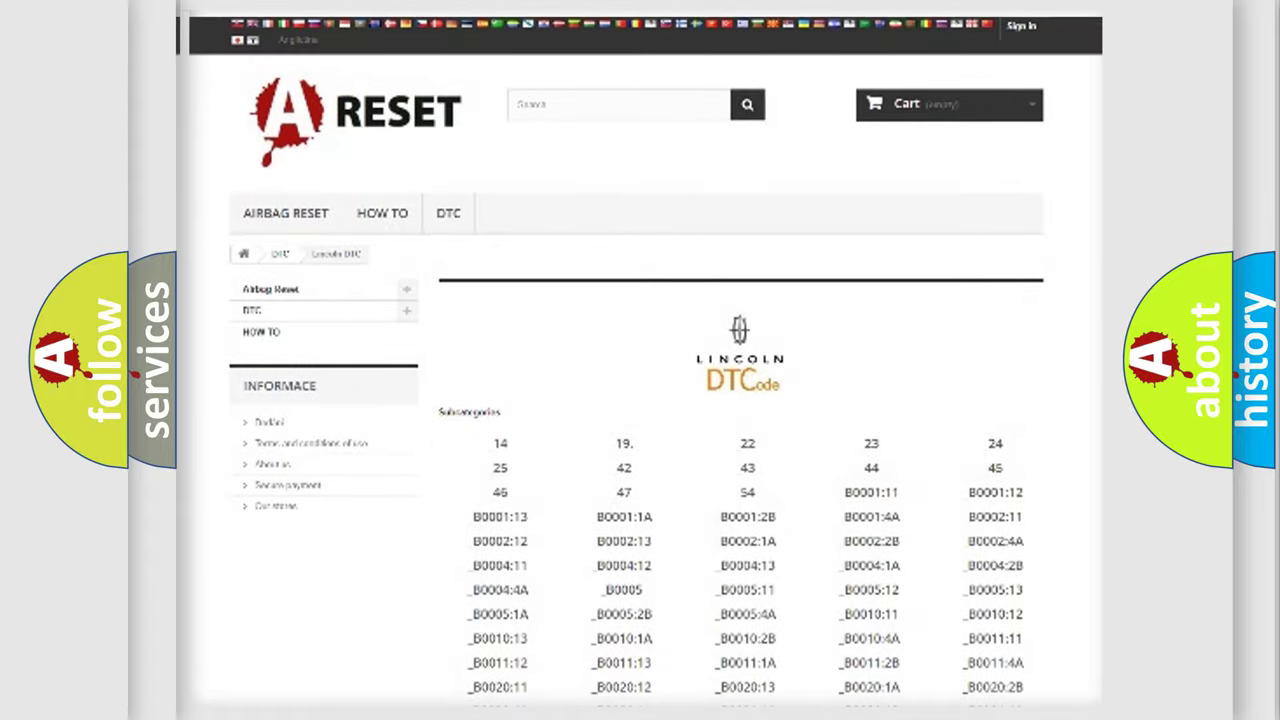